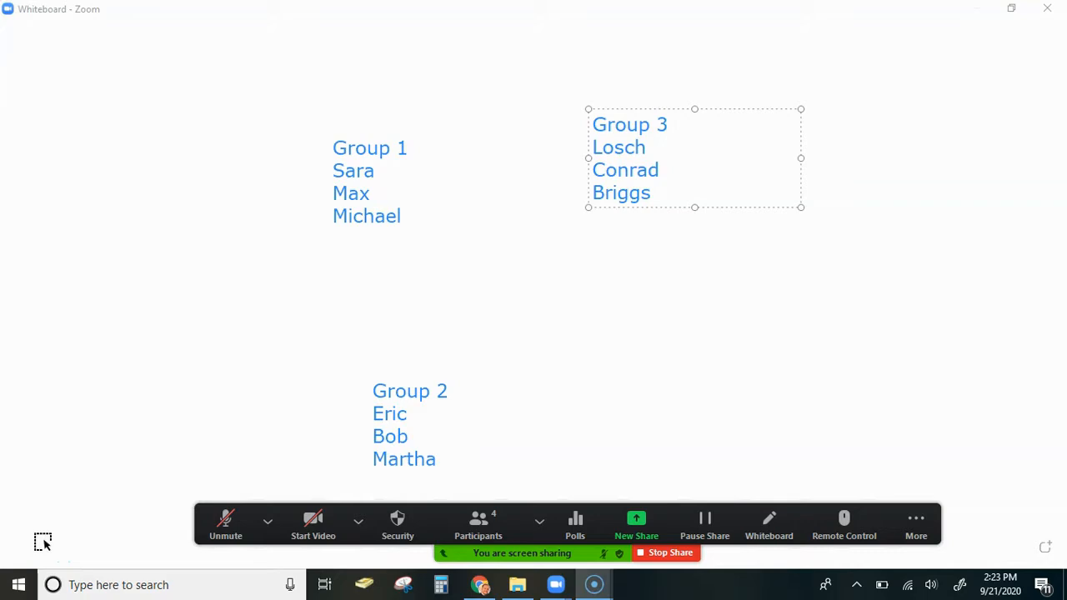
mouse_move(37, 537)
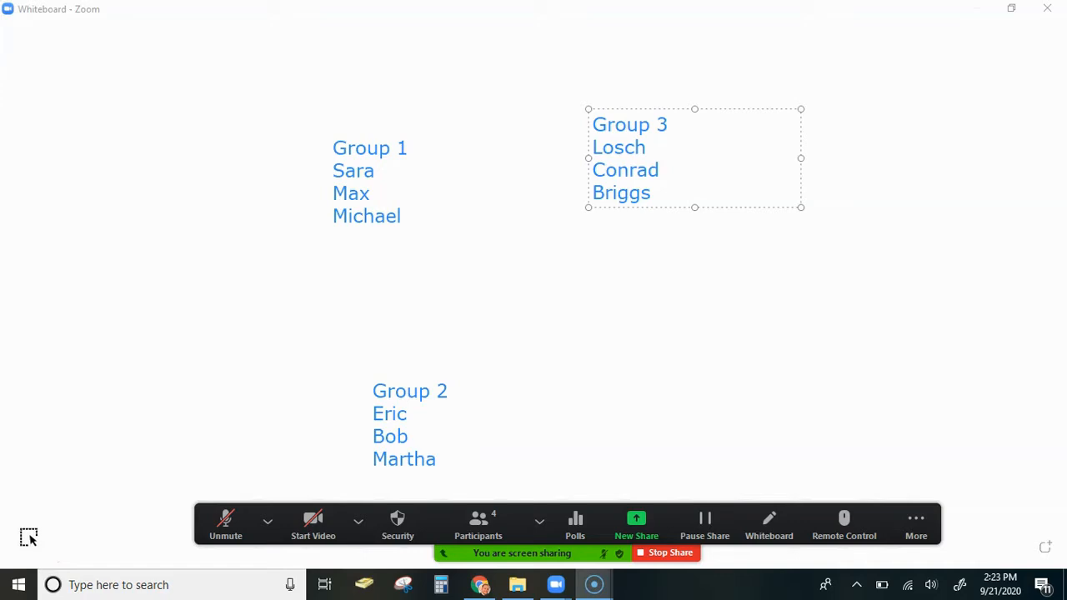
mouse_move(120, 464)
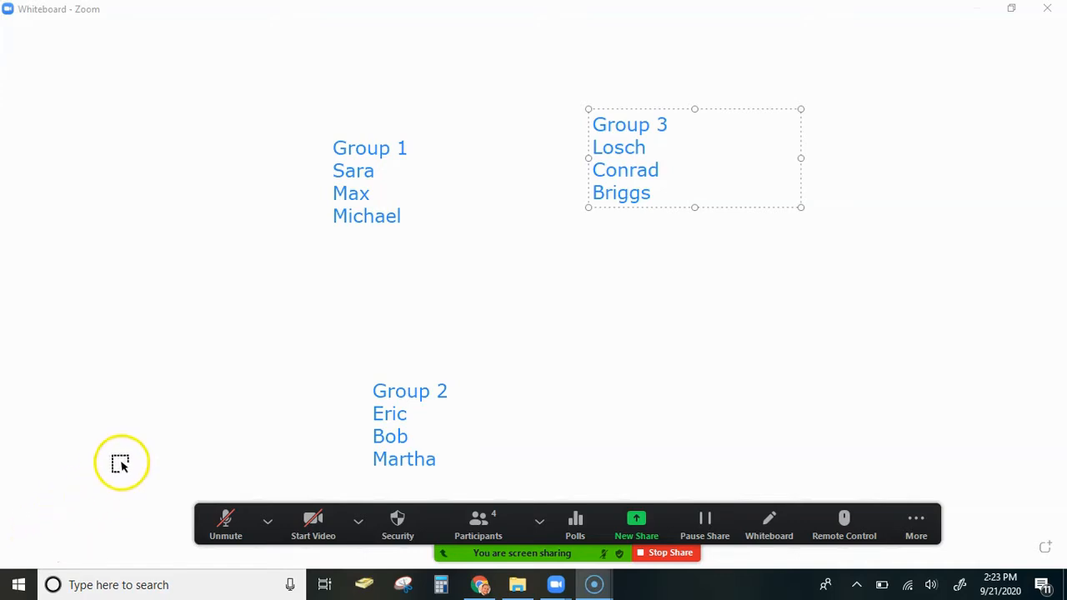
mouse_move(347, 400)
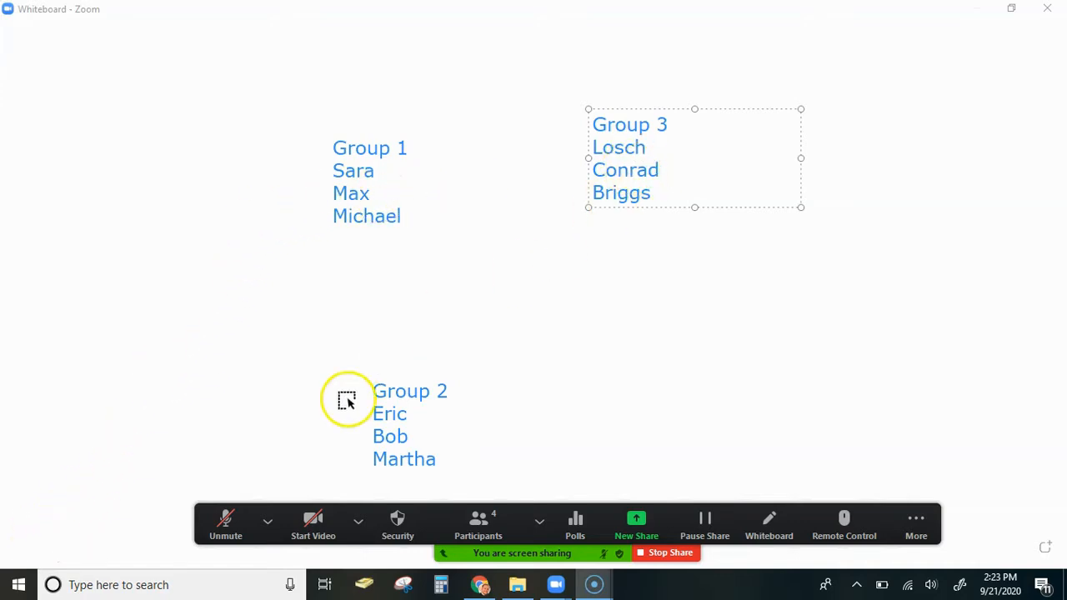
mouse_move(347, 377)
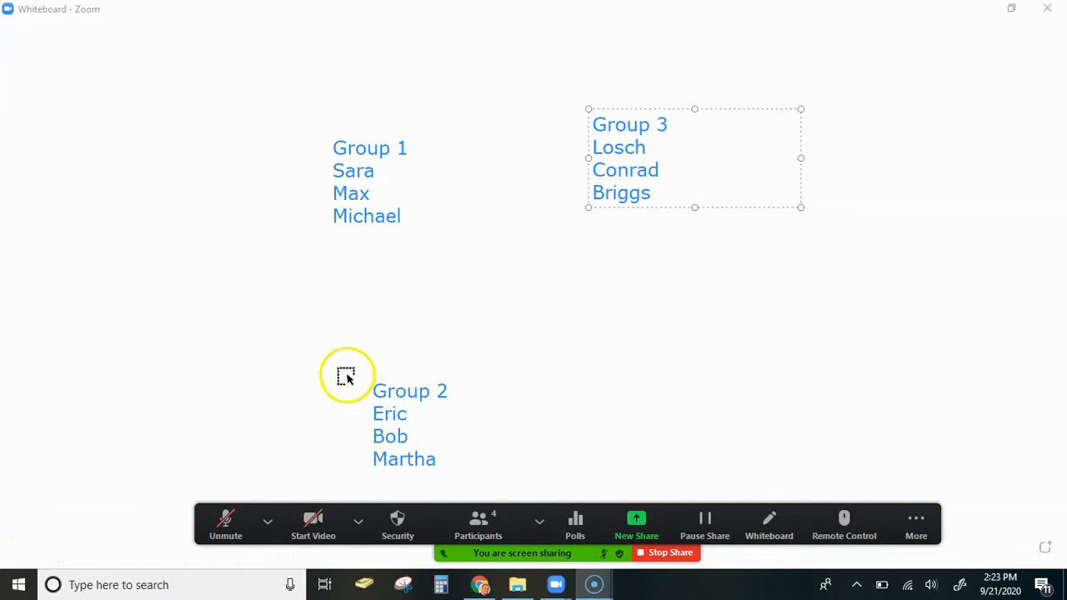
mouse_move(413, 149)
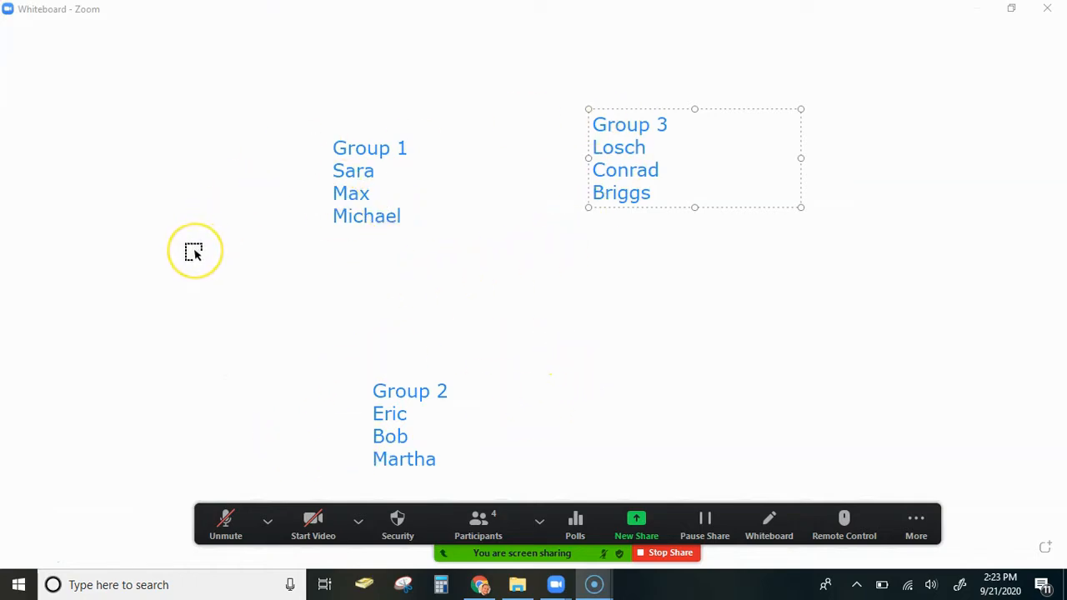
mouse_move(186, 265)
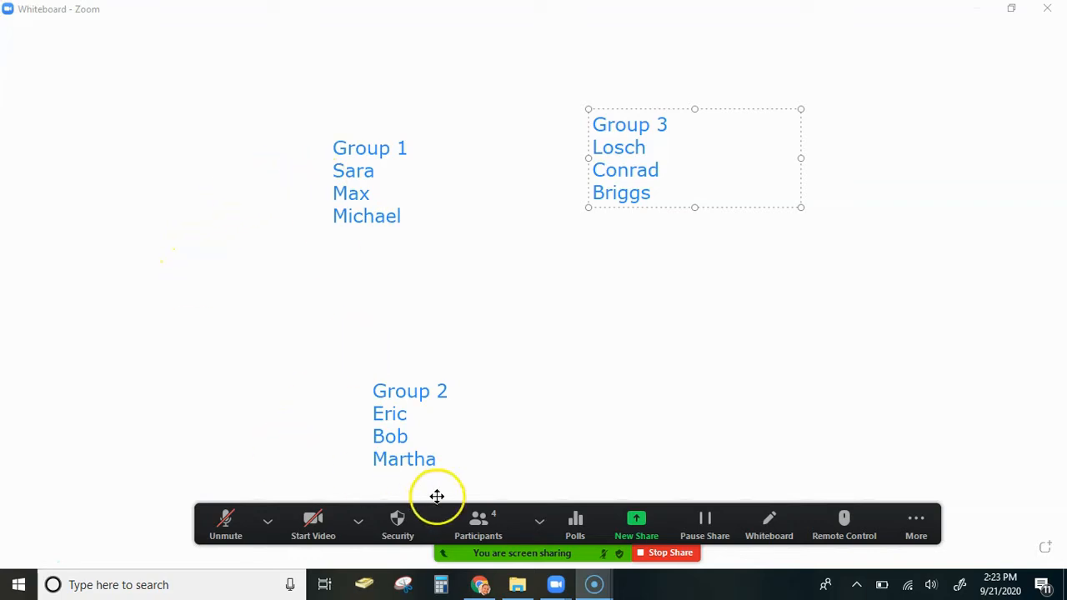
mouse_move(477, 520)
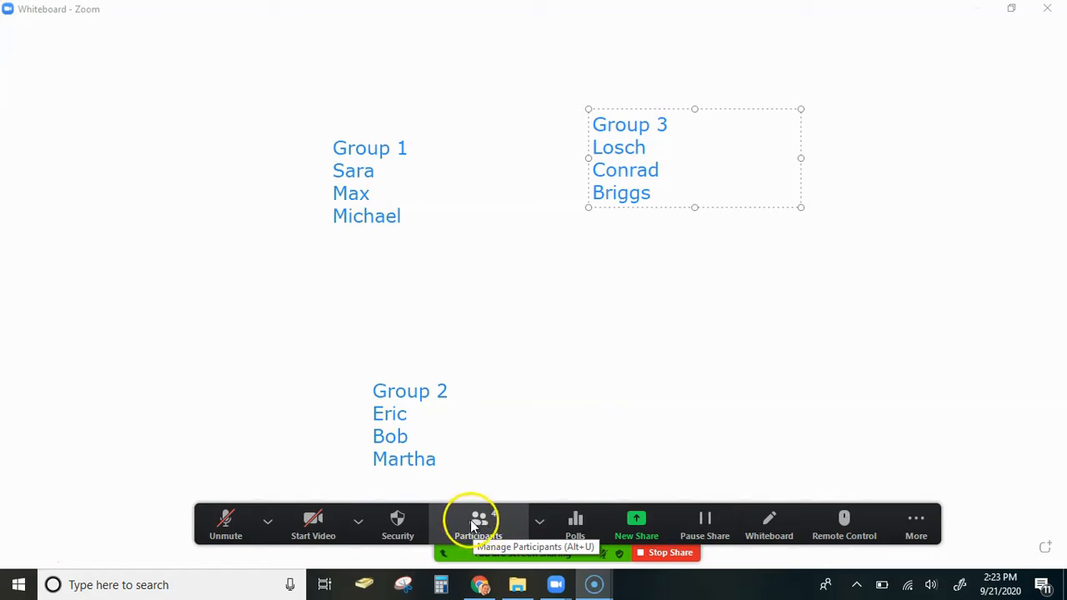
Review the numbered participants and the host's More options, then show the extra meeting options.
left_click(477, 524)
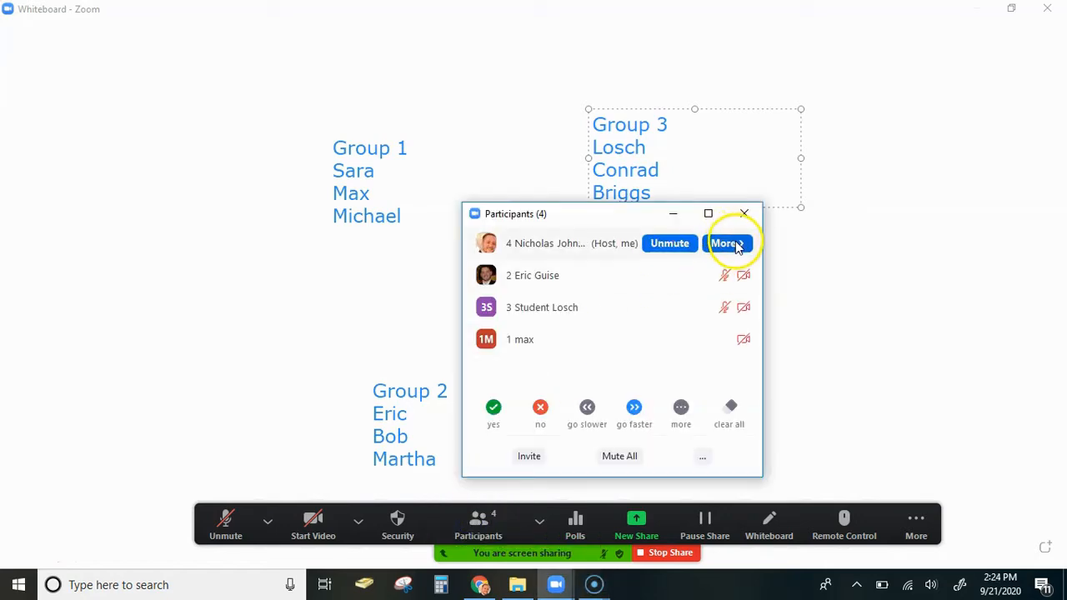
mouse_move(727, 244)
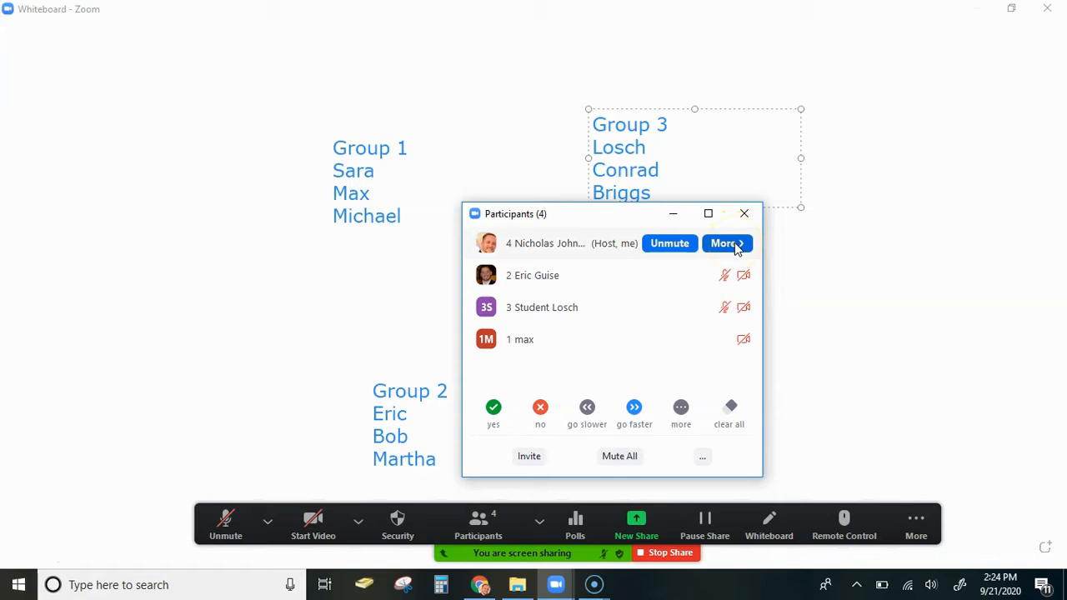
left_click(723, 243)
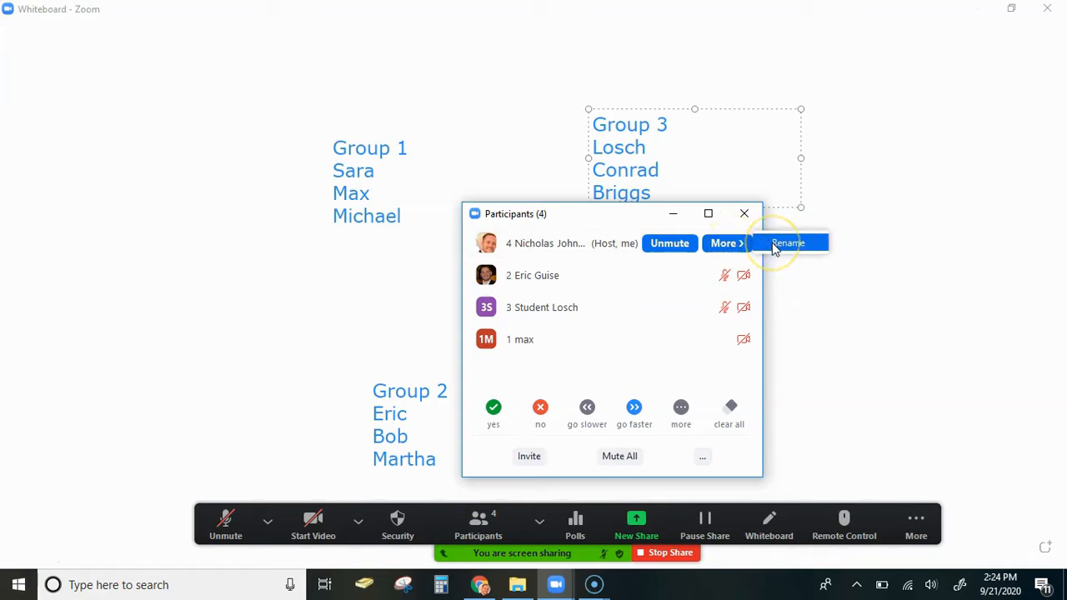
mouse_move(514, 253)
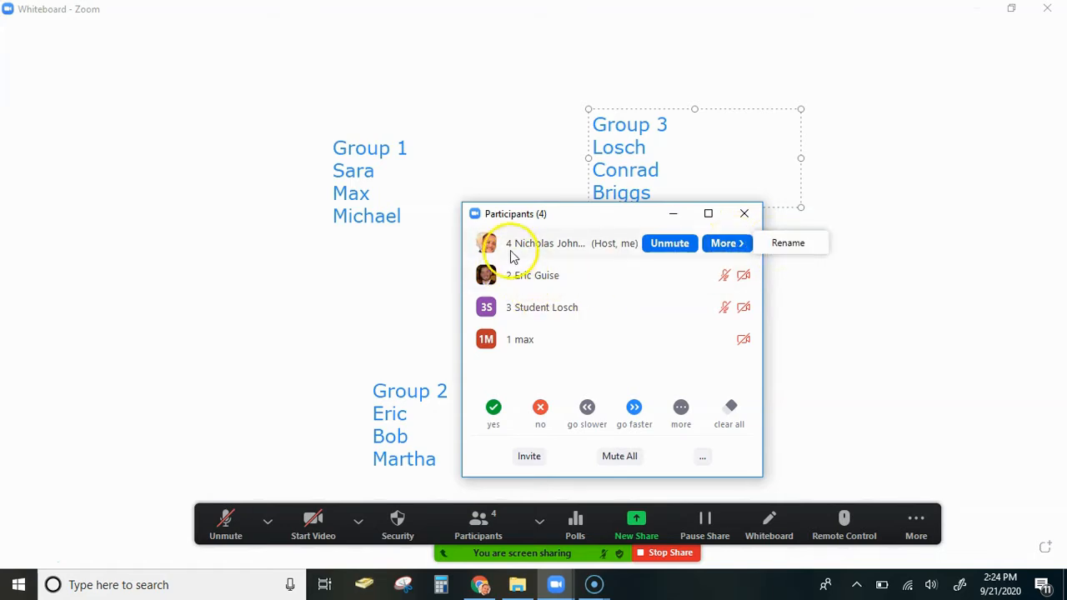
mouse_move(510, 361)
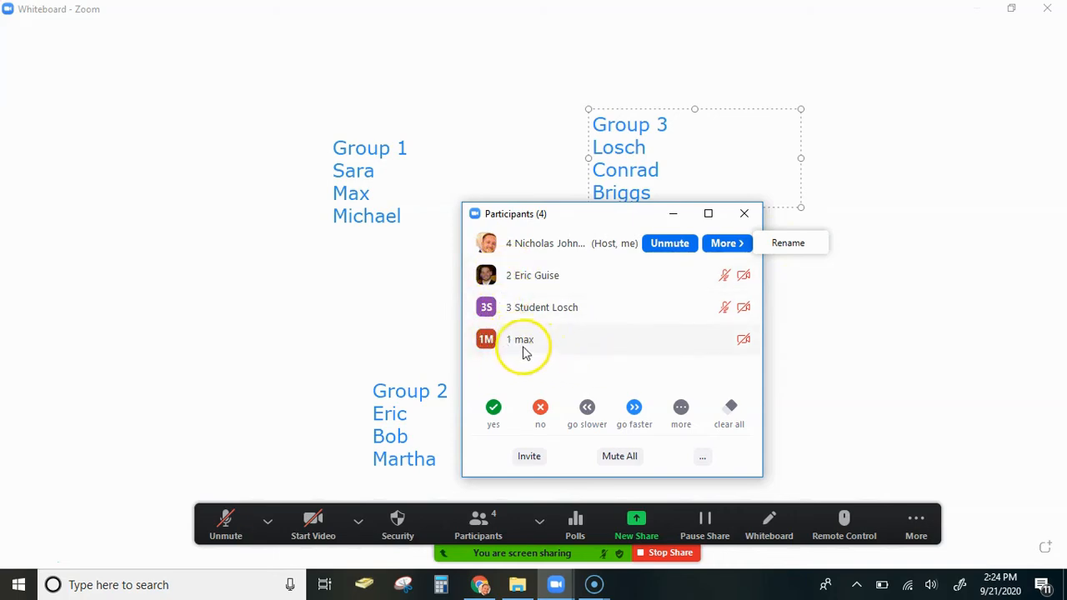
mouse_move(564, 364)
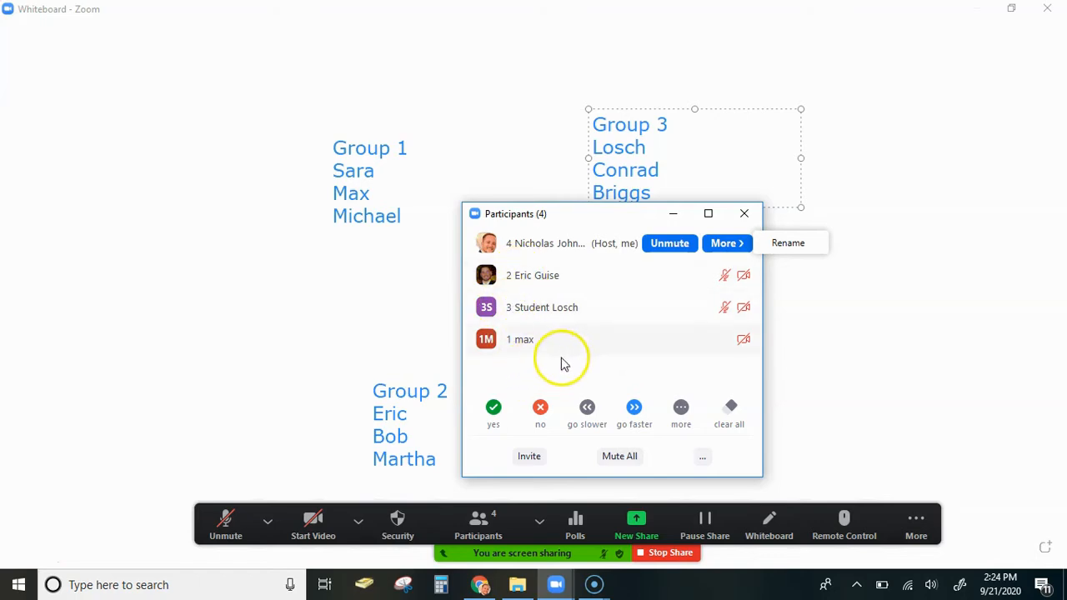
left_click(744, 214)
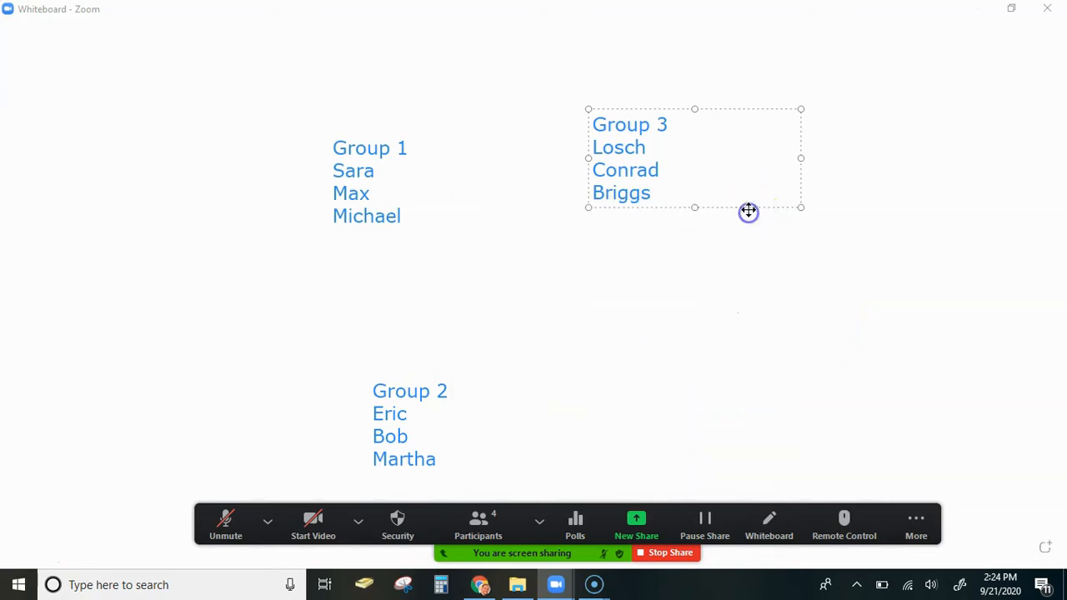
left_click(915, 521)
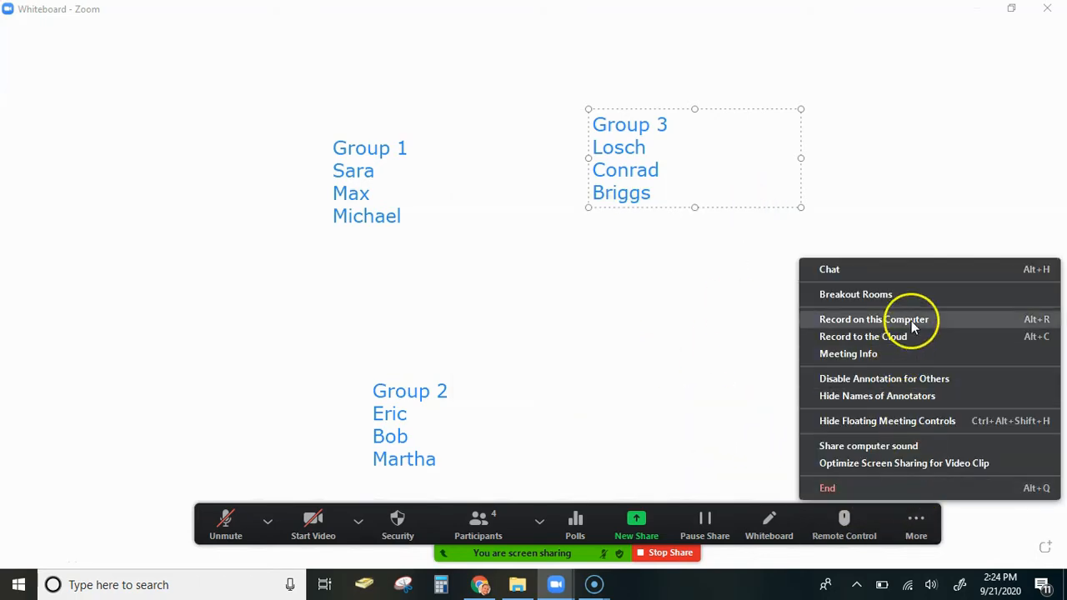
Recreate the breakout rooms as 3 rooms with 'Assign manually' selected.
left_click(856, 293)
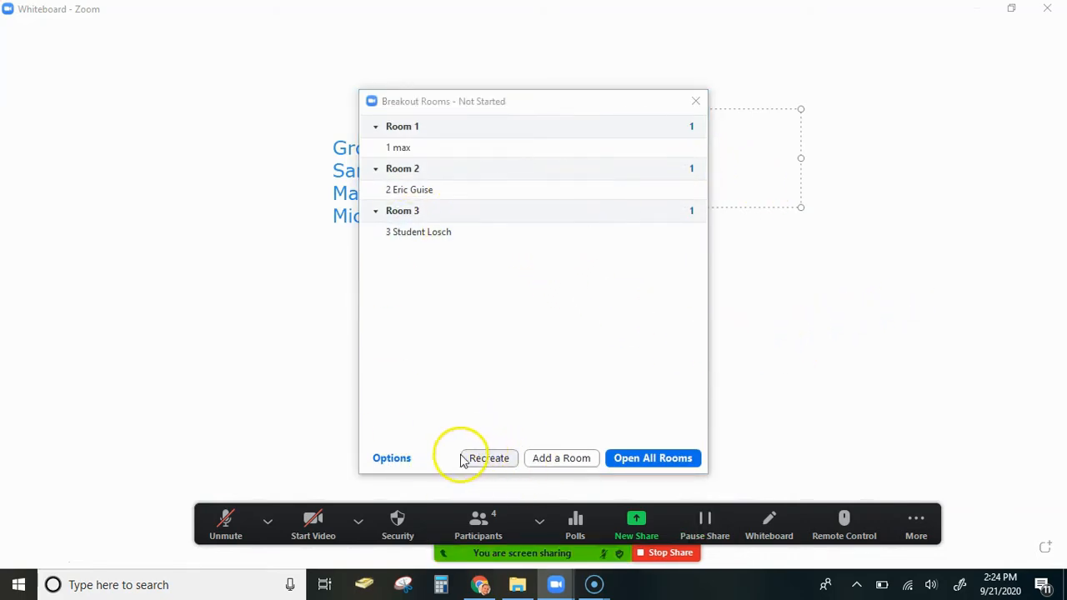
left_click(490, 457)
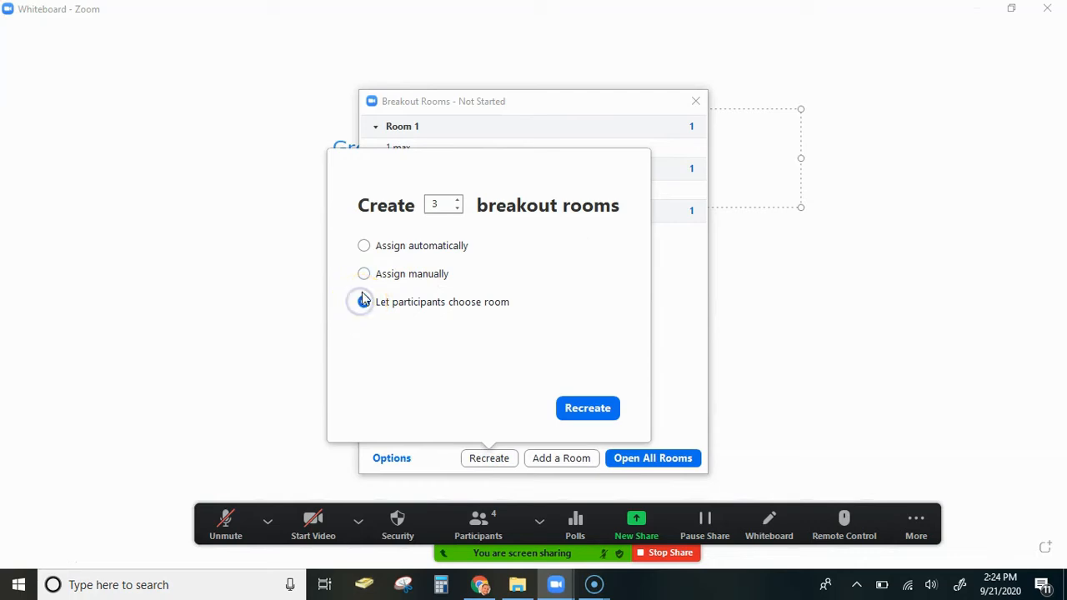
left_click(364, 274)
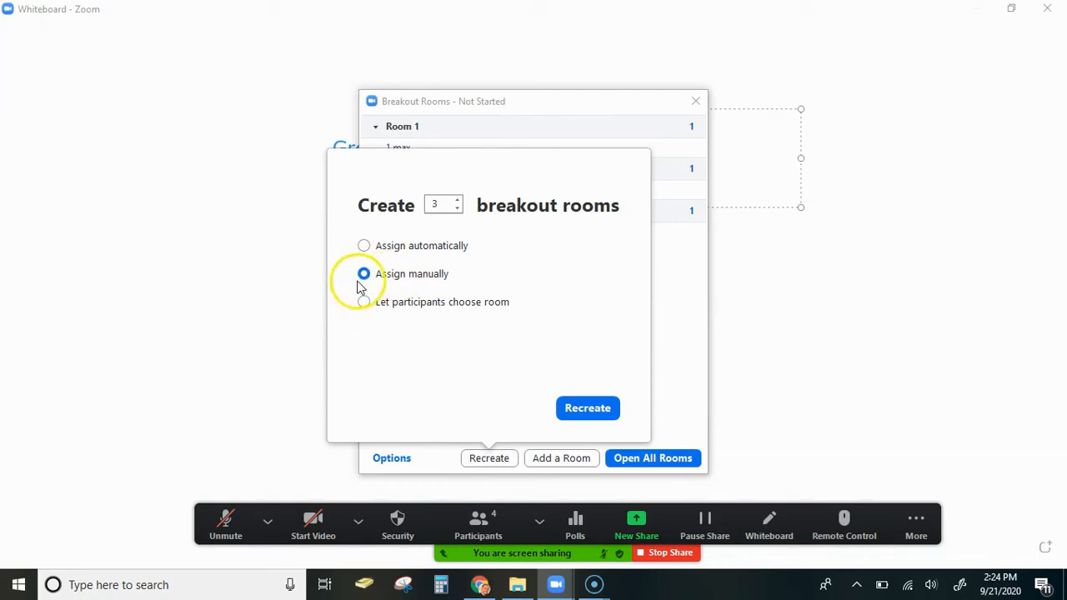
mouse_move(487, 321)
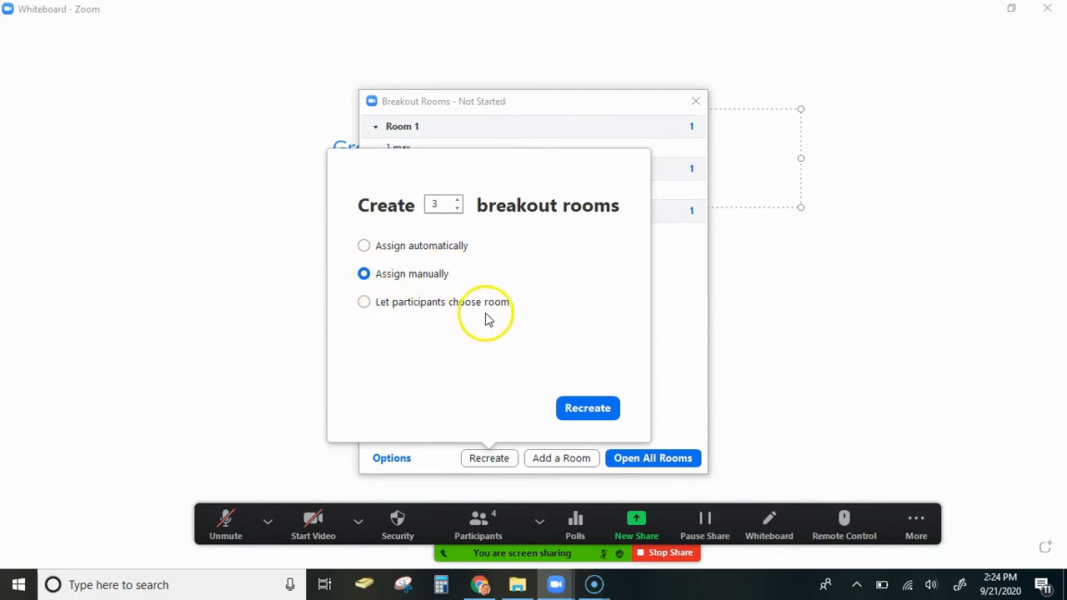
mouse_move(587, 406)
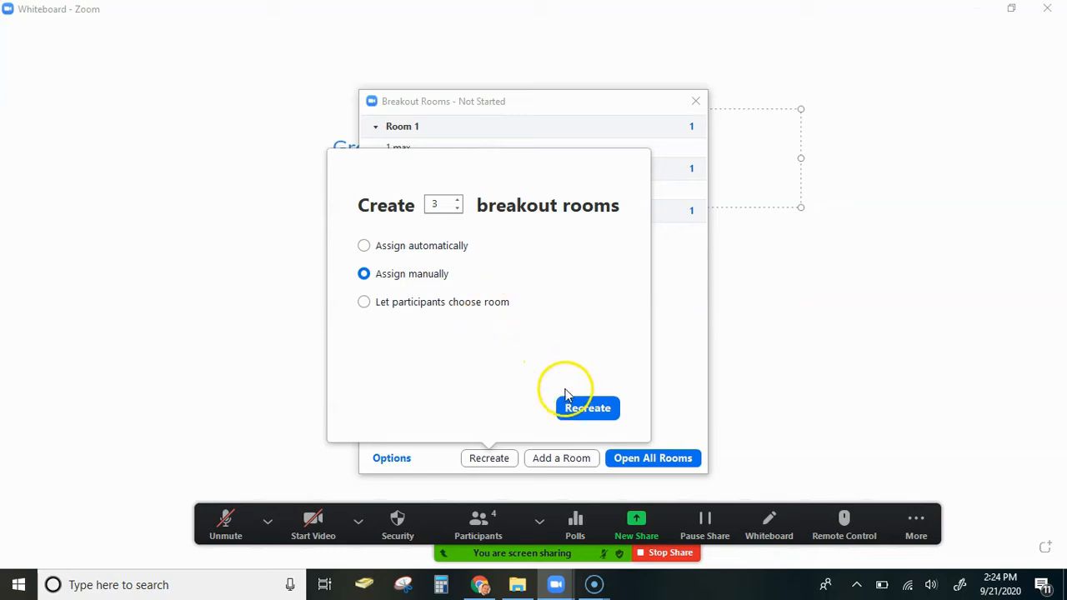
mouse_move(584, 407)
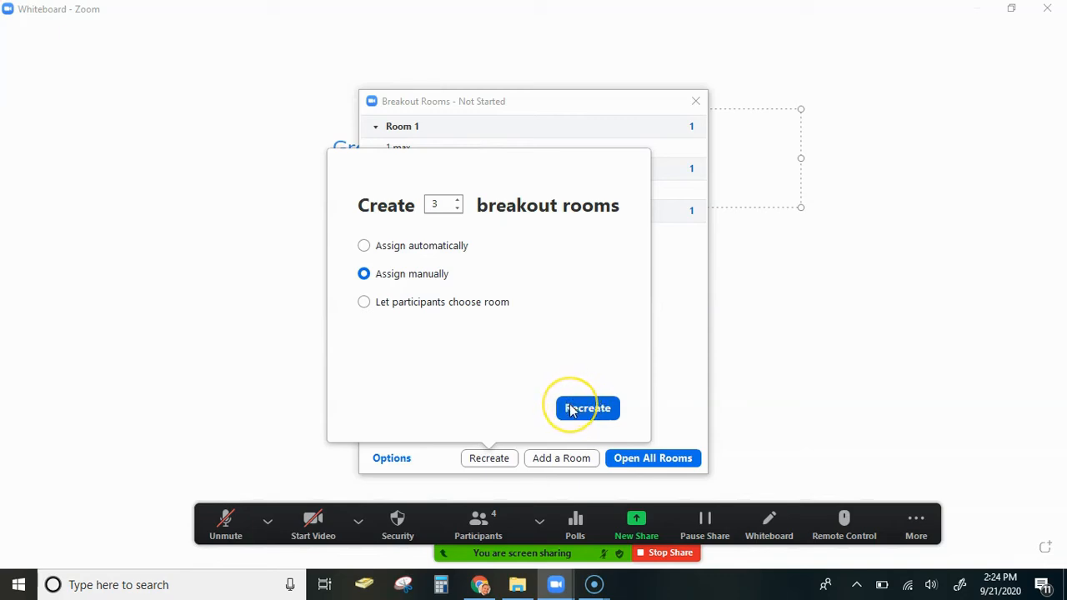
Confirm recreating the three rooms and assign participant 1 to Room 1.
left_click(587, 407)
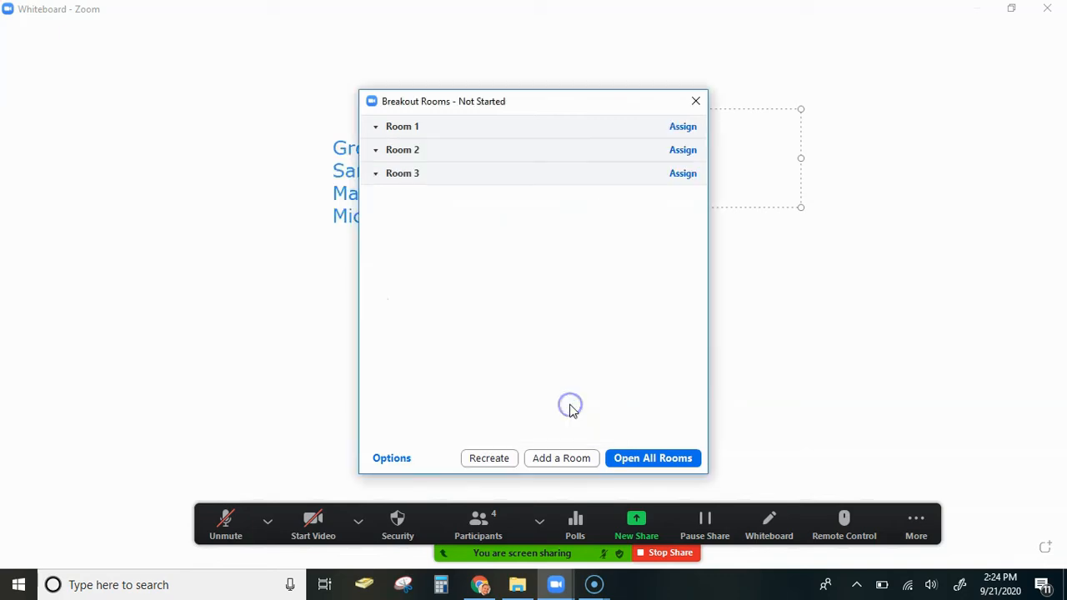
mouse_move(404, 137)
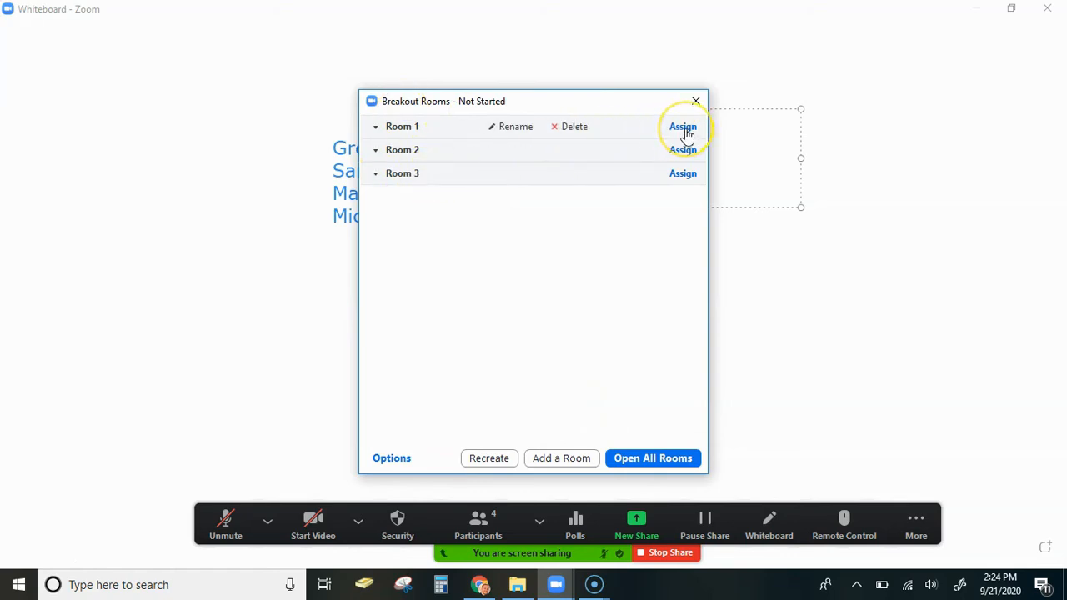
left_click(684, 127)
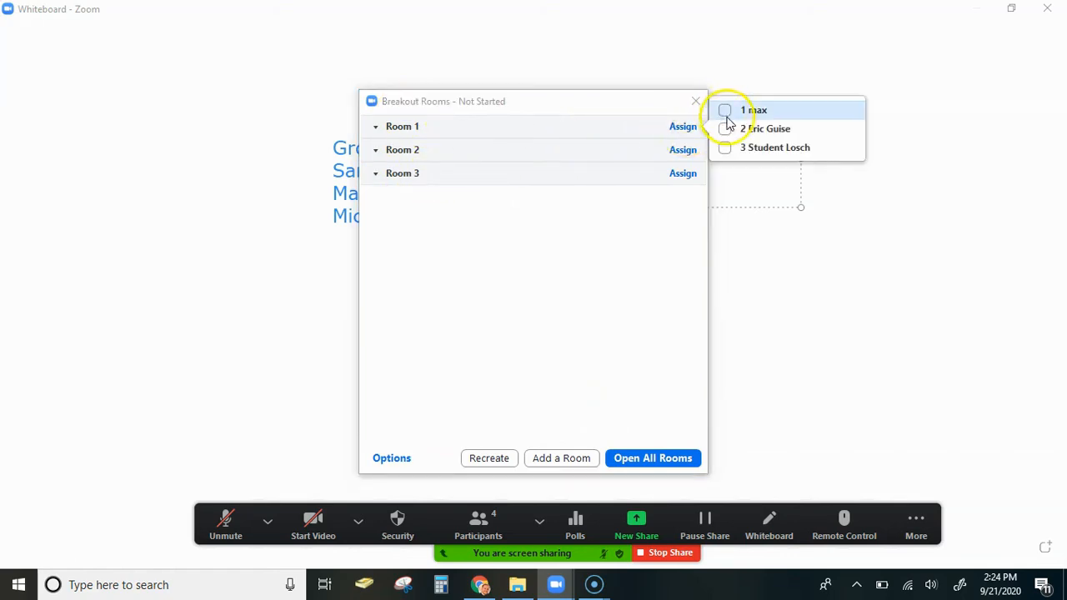
mouse_move(747, 128)
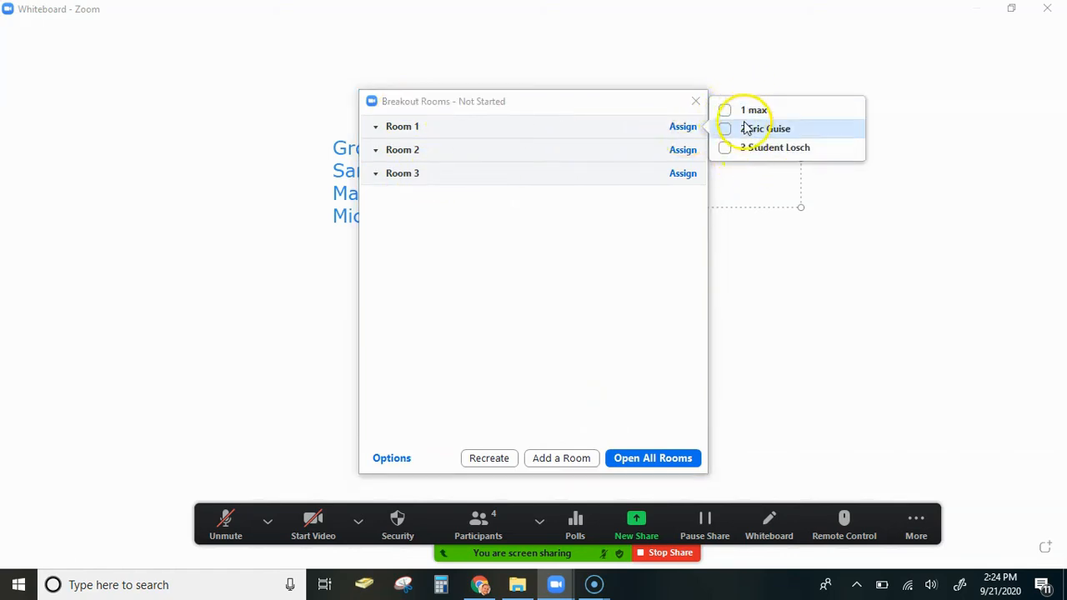
mouse_move(716, 110)
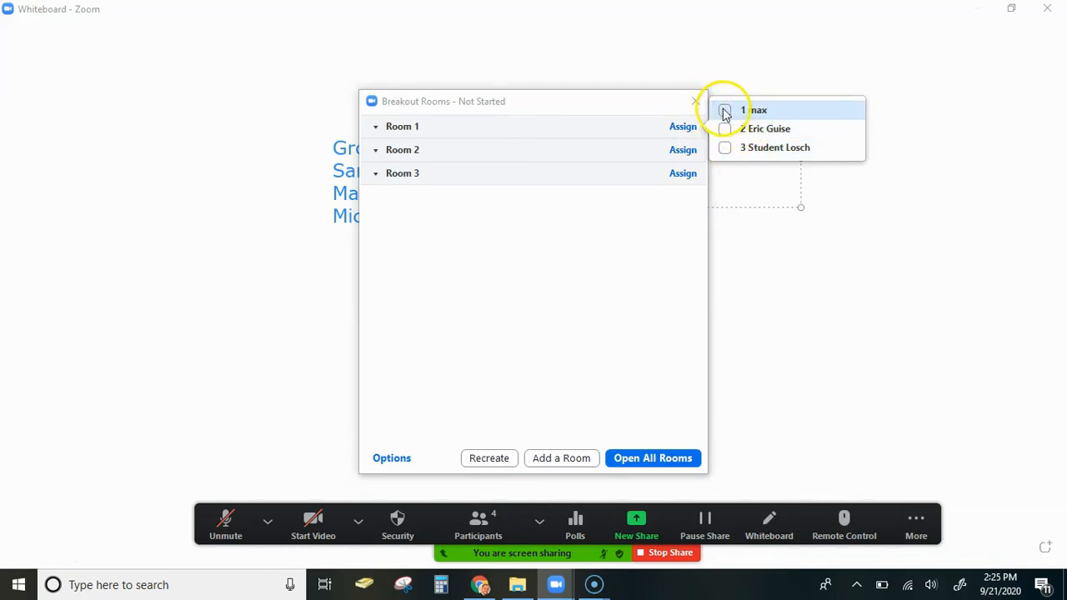
left_click(724, 110)
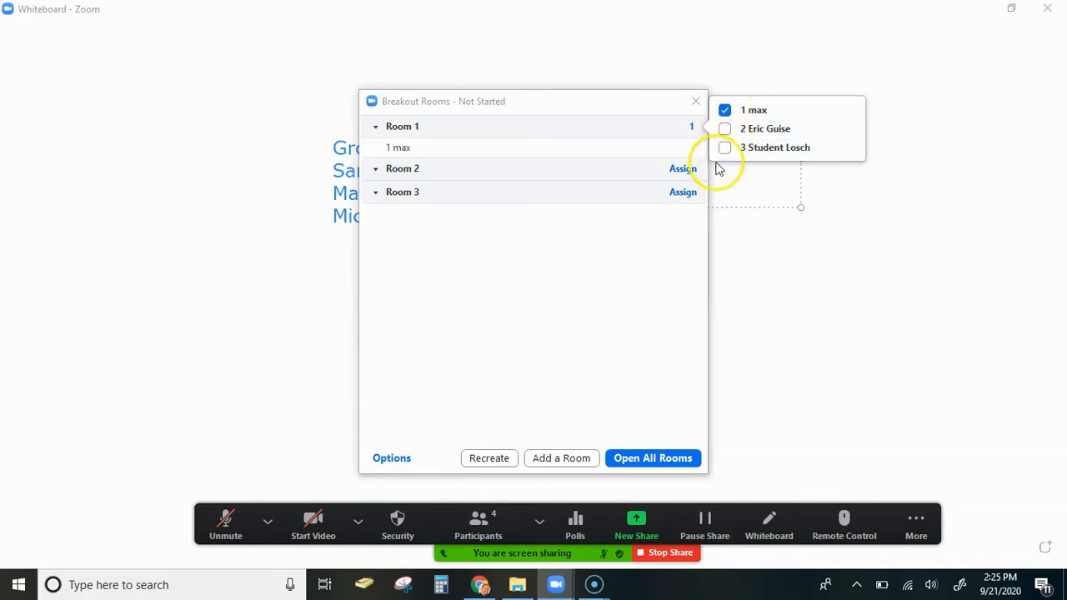
mouse_move(560, 387)
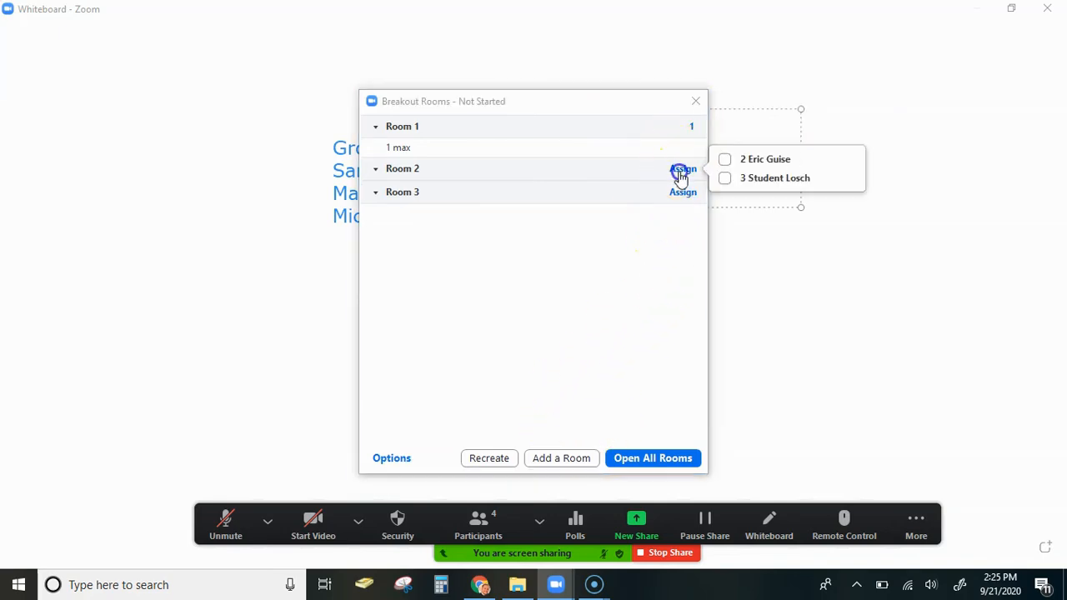
Assign participant 2 to Room 2 and participant 3 to Room 3.
left_click(724, 160)
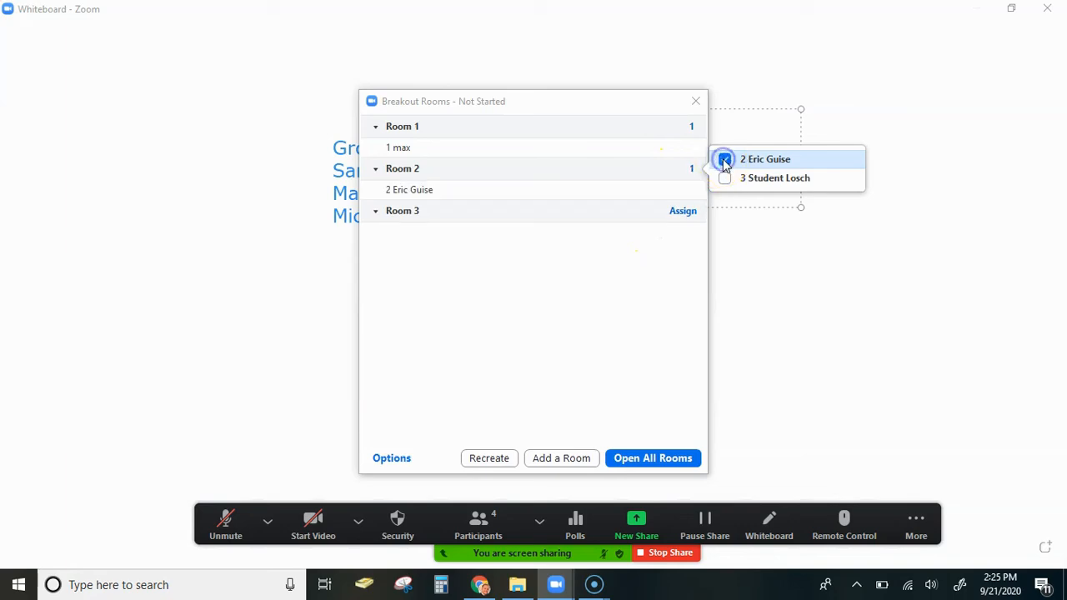
left_click(724, 160)
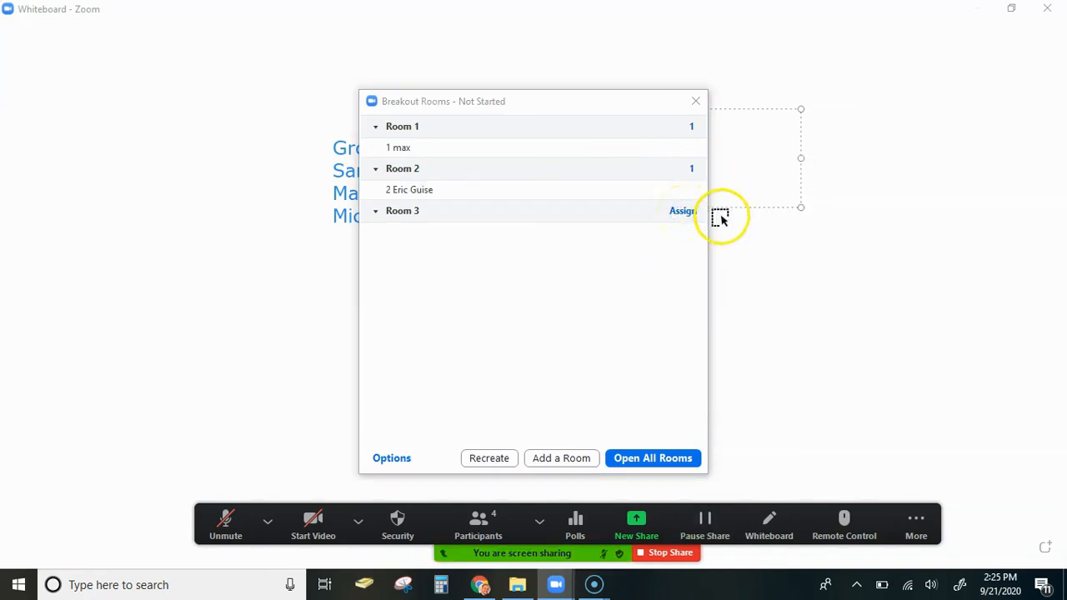
left_click(683, 210)
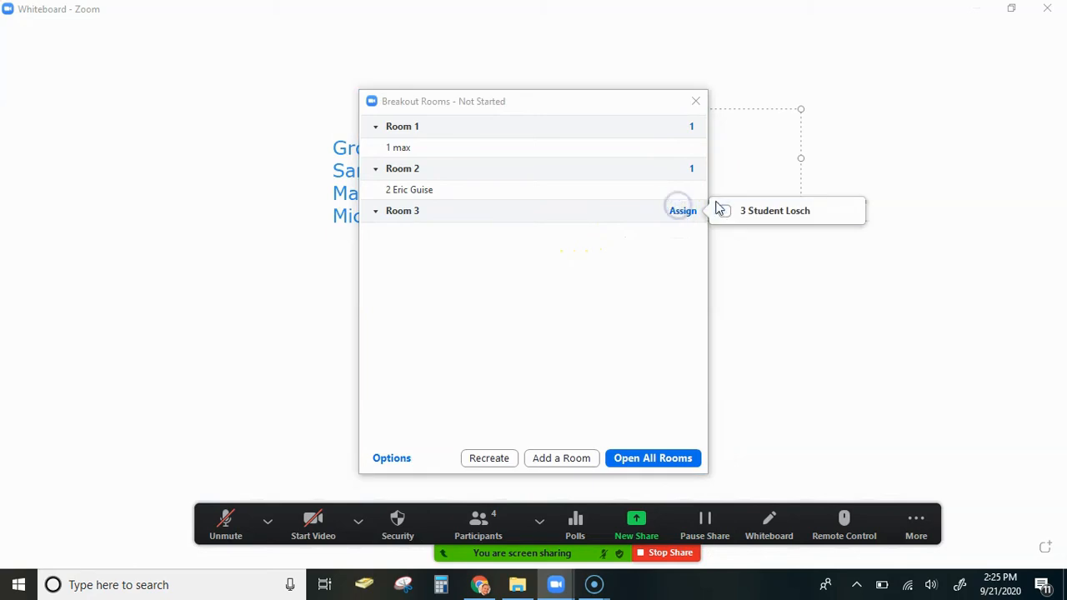
left_click(724, 210)
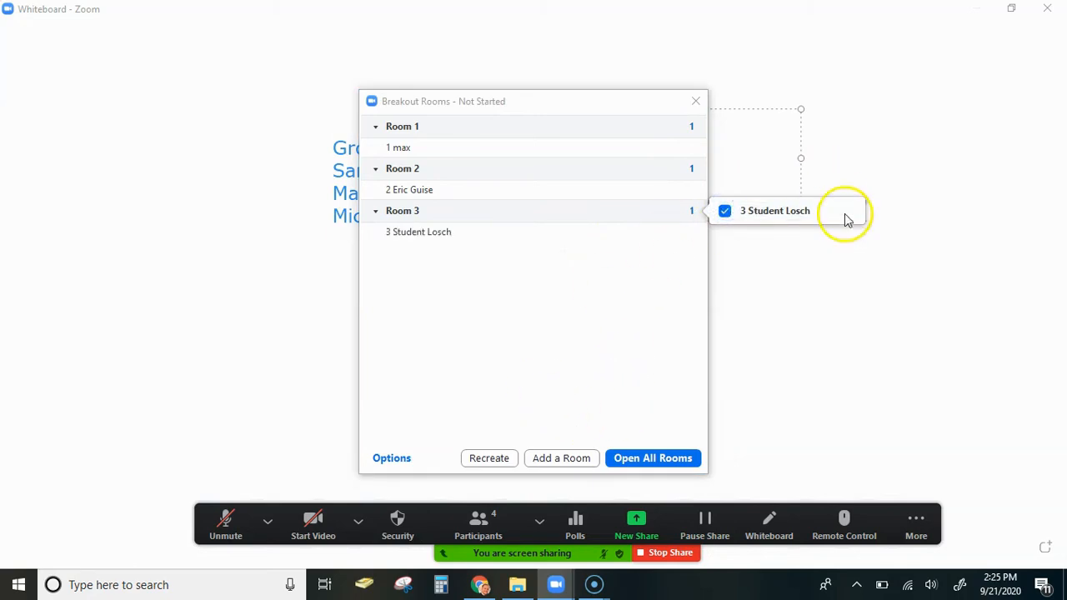
mouse_move(667, 250)
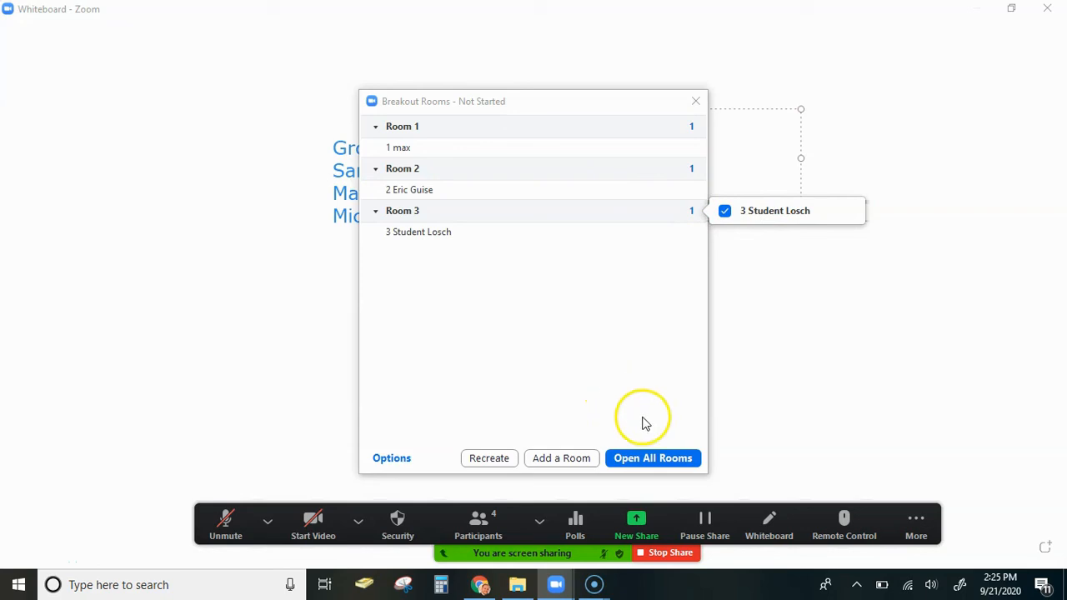
Open All Rooms so every participant is invited, then show the camera options.
left_click(653, 457)
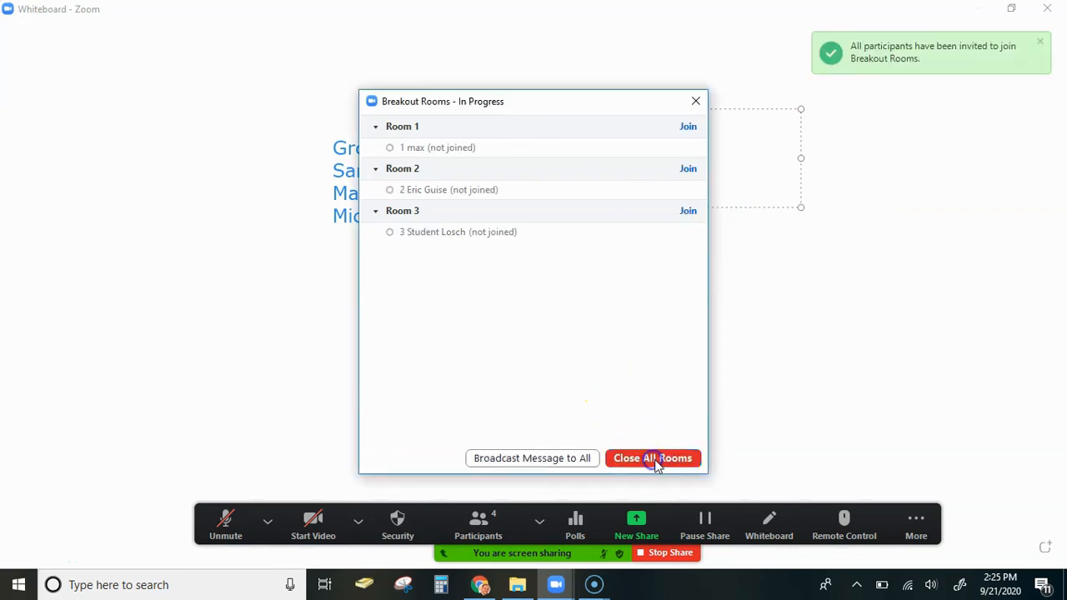
mouse_move(447, 277)
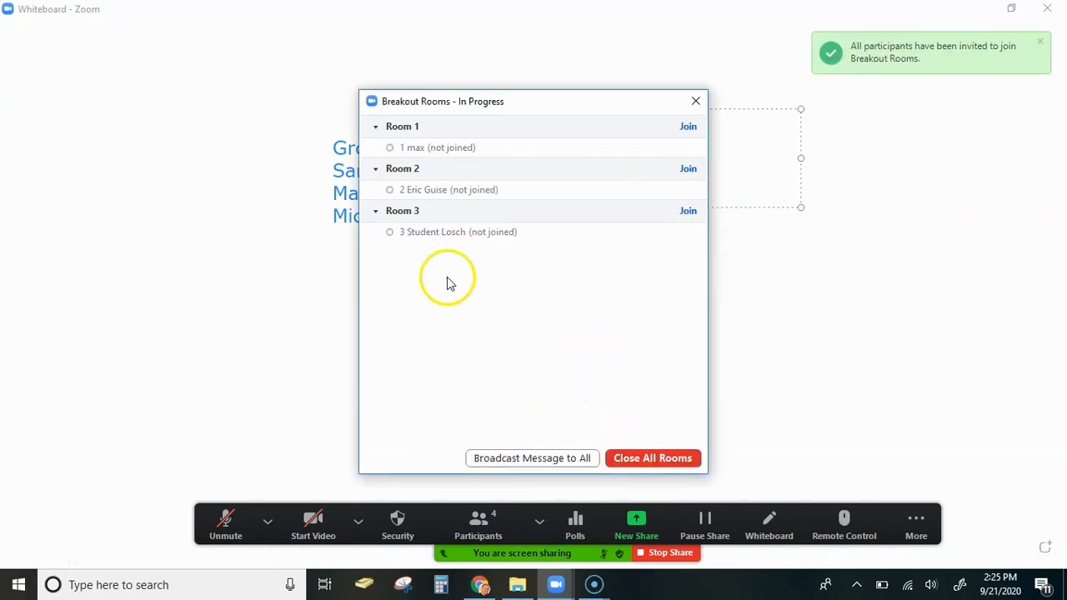
mouse_move(467, 464)
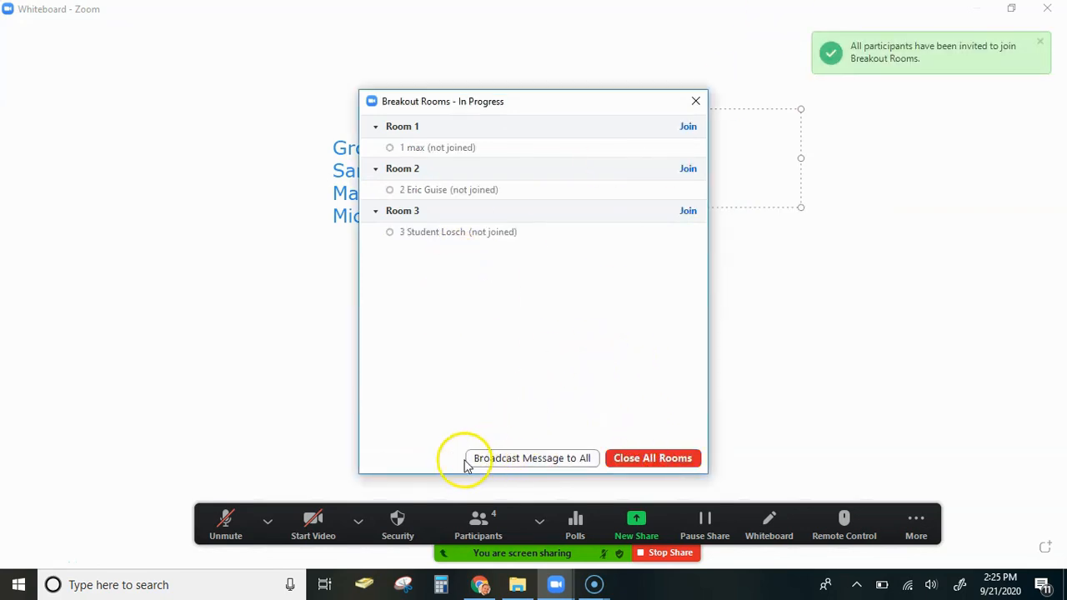
left_click(359, 524)
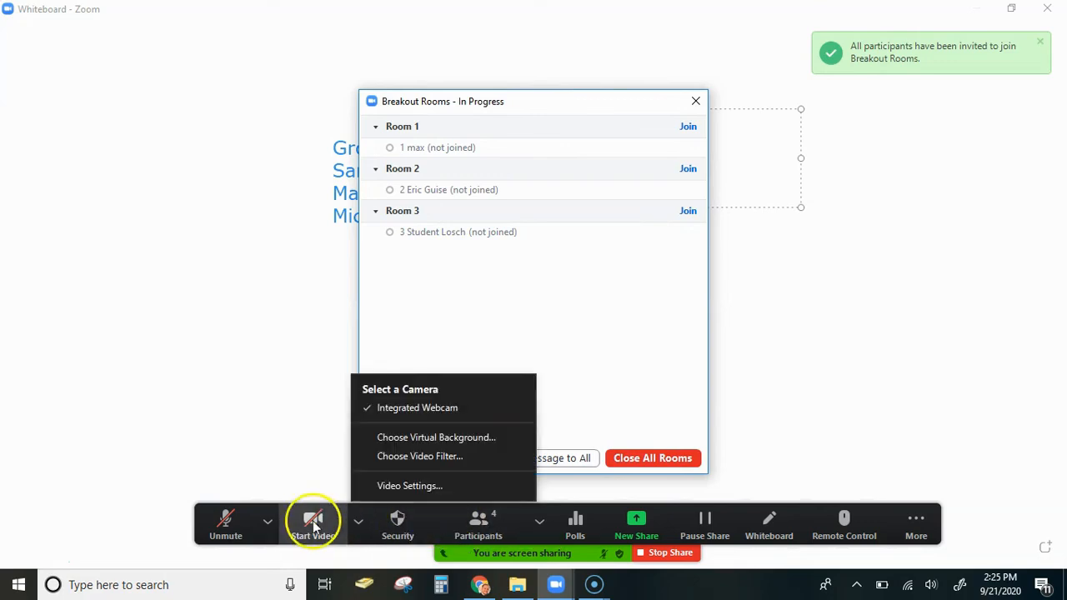